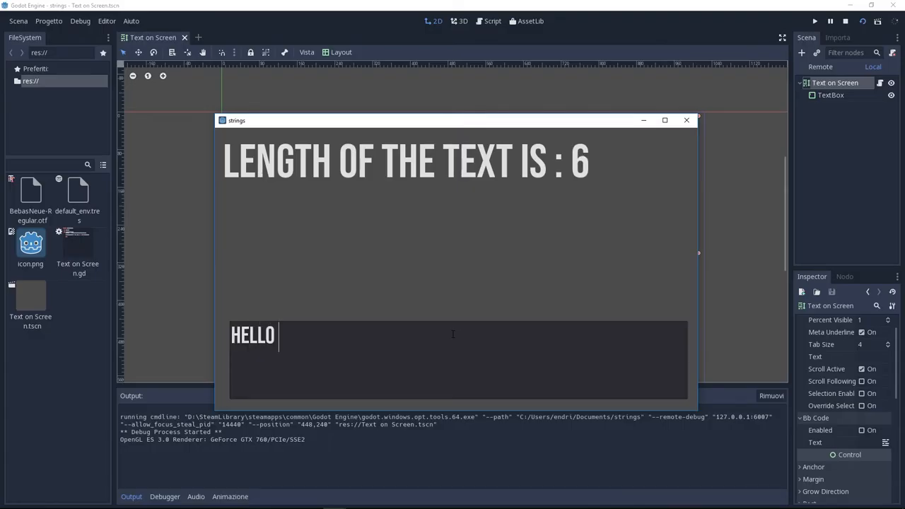
Test the running demo by typing 'FOLKS MY NAME IS ENDRIT' in the TextEdit.
type("FOLKS M")
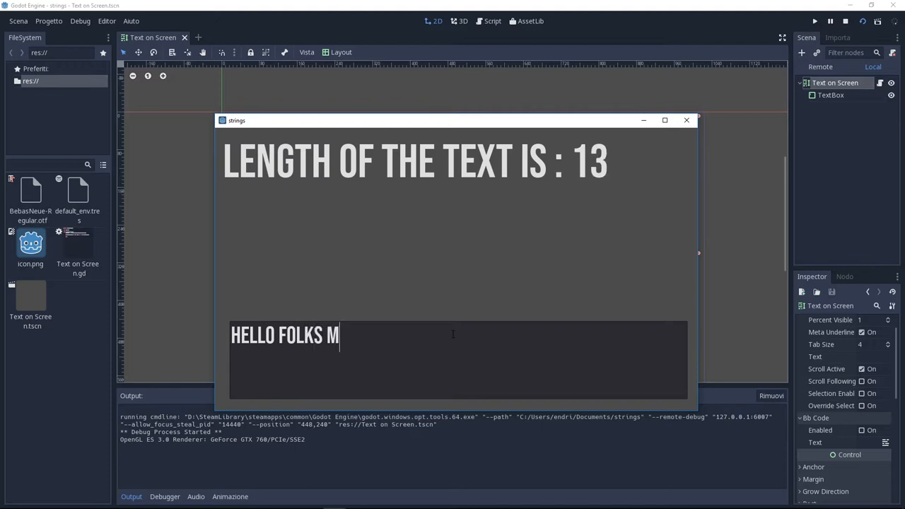
type("Y NAME IS")
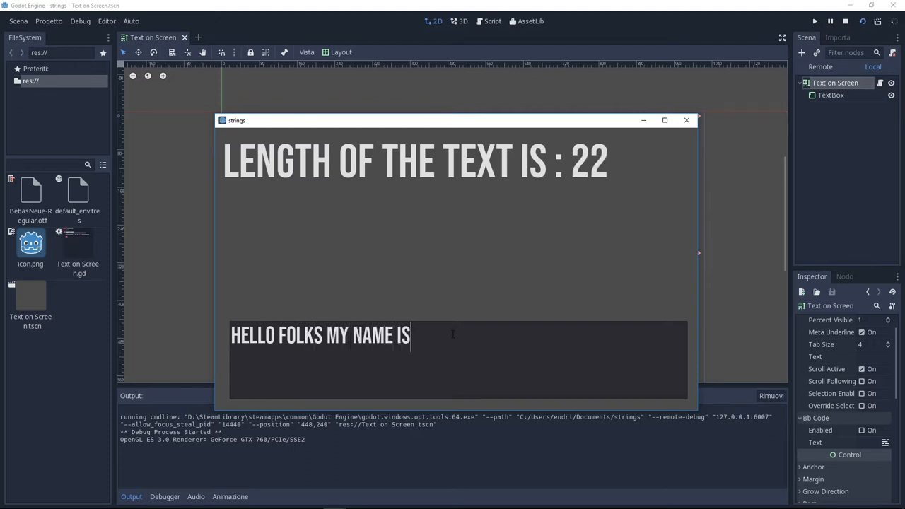
type("ENDRIT")
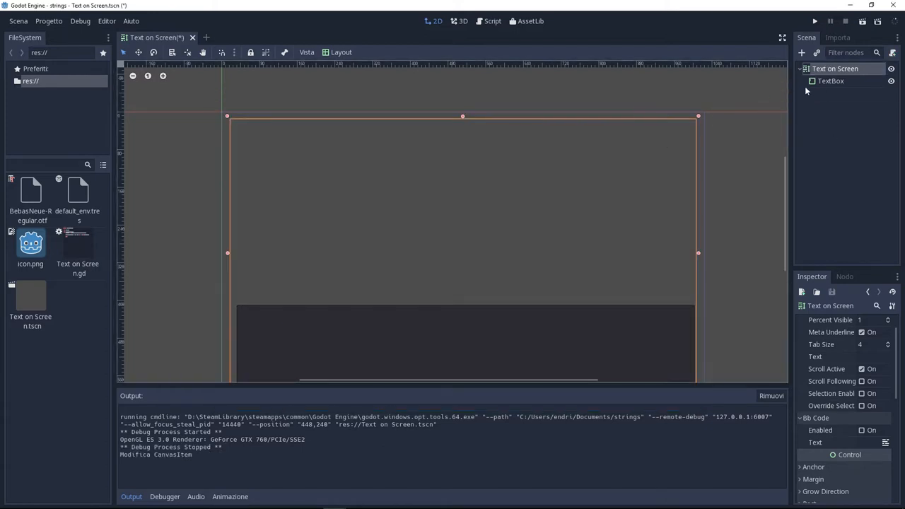
Attach the existing res://Text on Screen.gd script to the root label node.
left_click(831, 81)
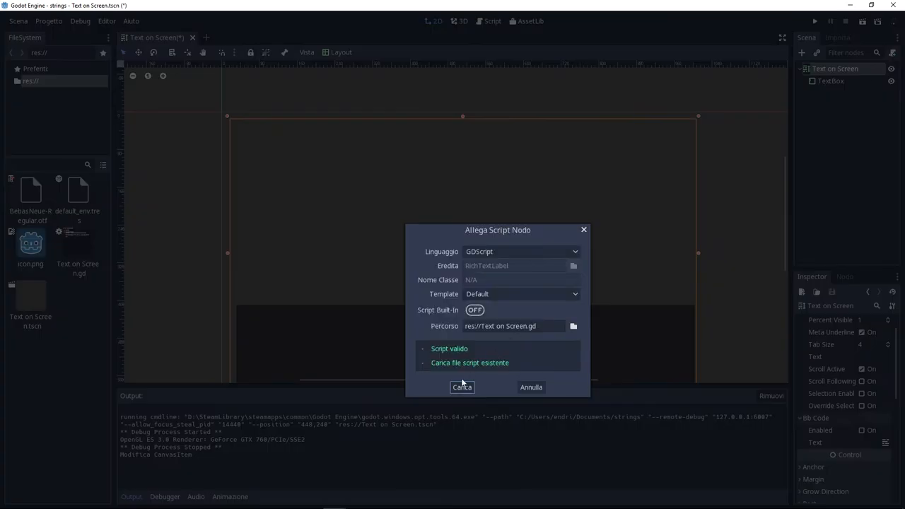
left_click(461, 387)
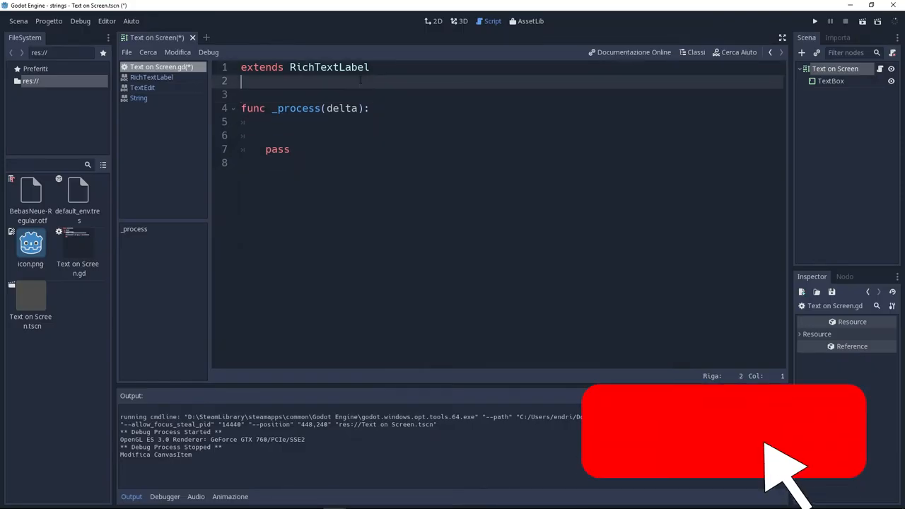
Declare a text_box variable at the top of the script.
type("v")
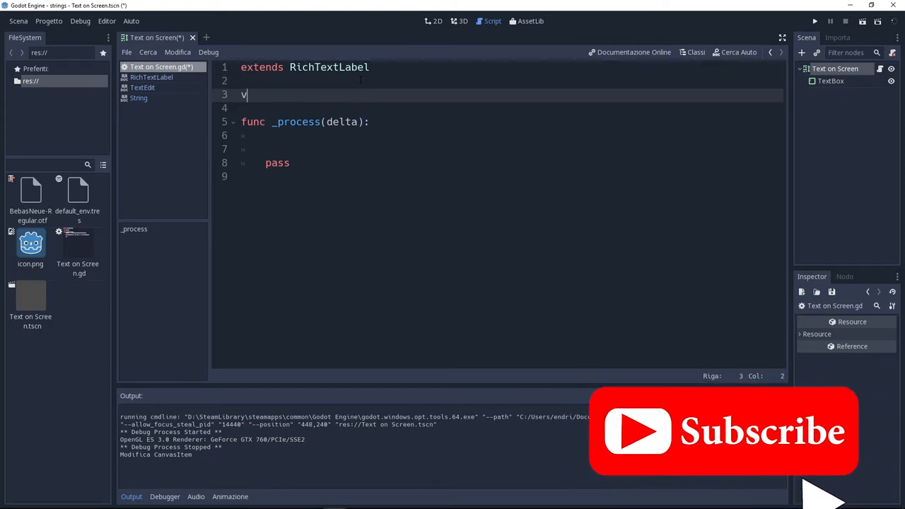
type("ar")
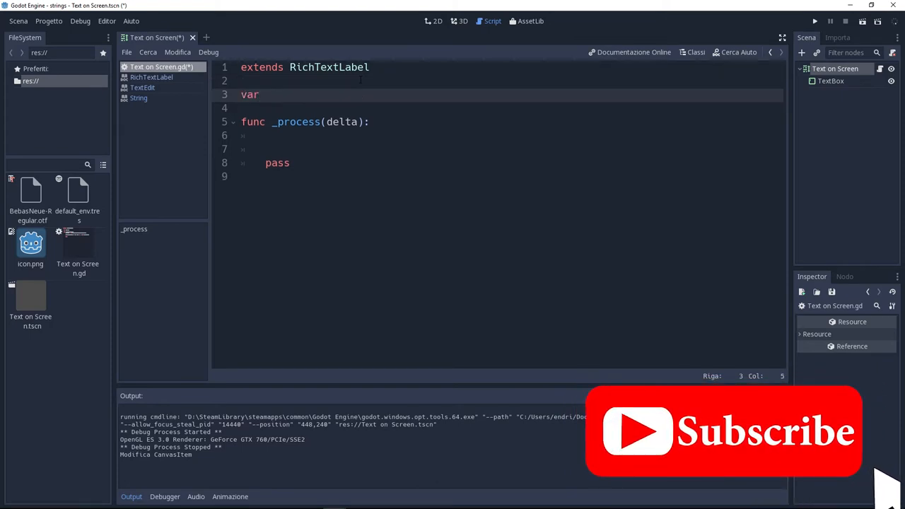
type("text_box")
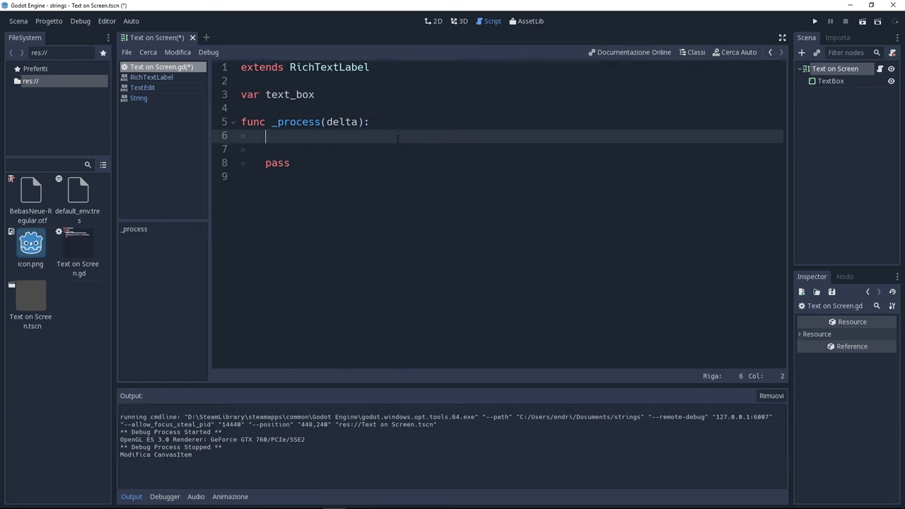
In _process, assign text_box = str($TextBox.get_text()).length() every frame.
type("text")
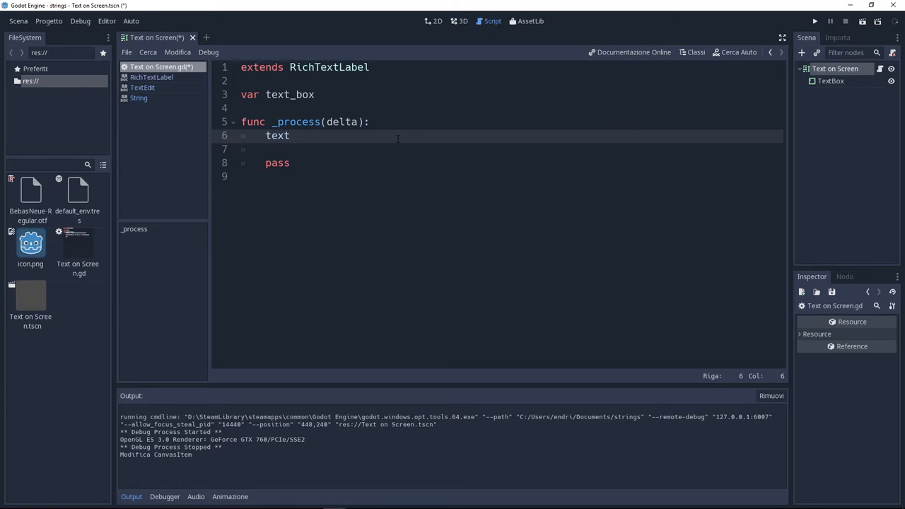
type("_box =")
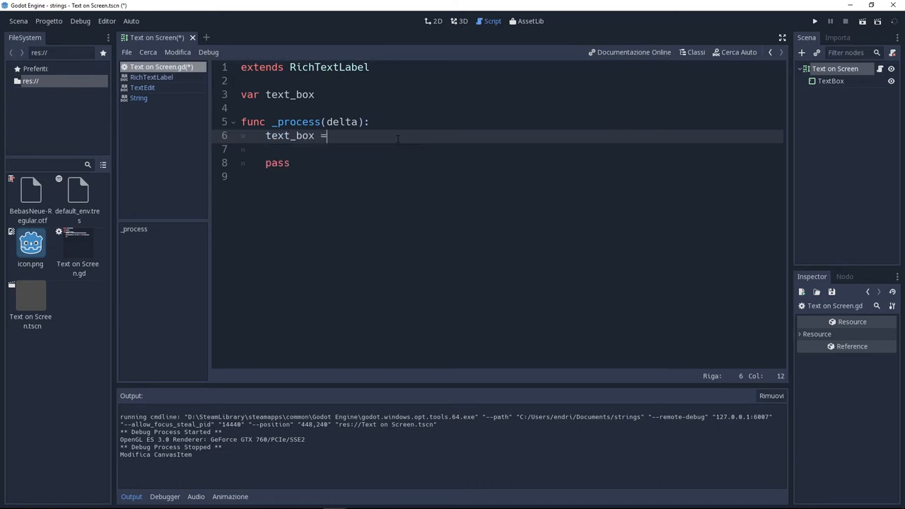
type("str")
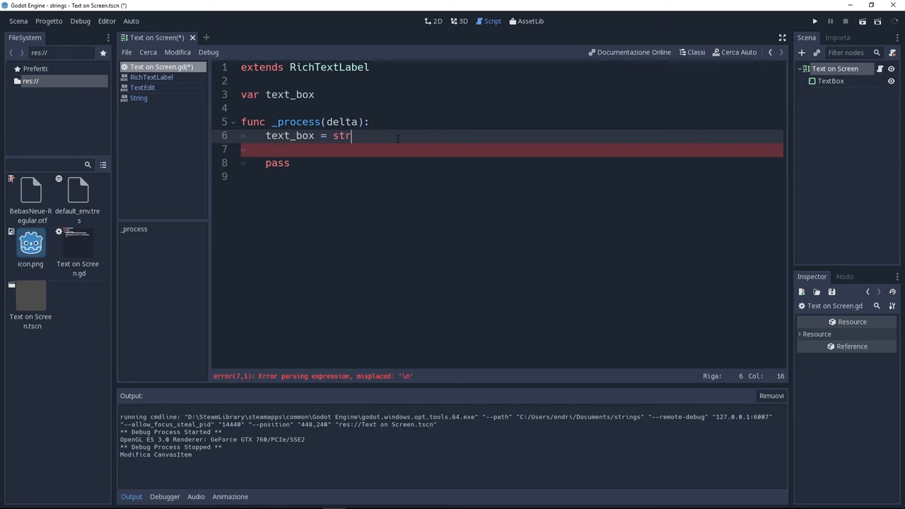
type("($TextBox)")
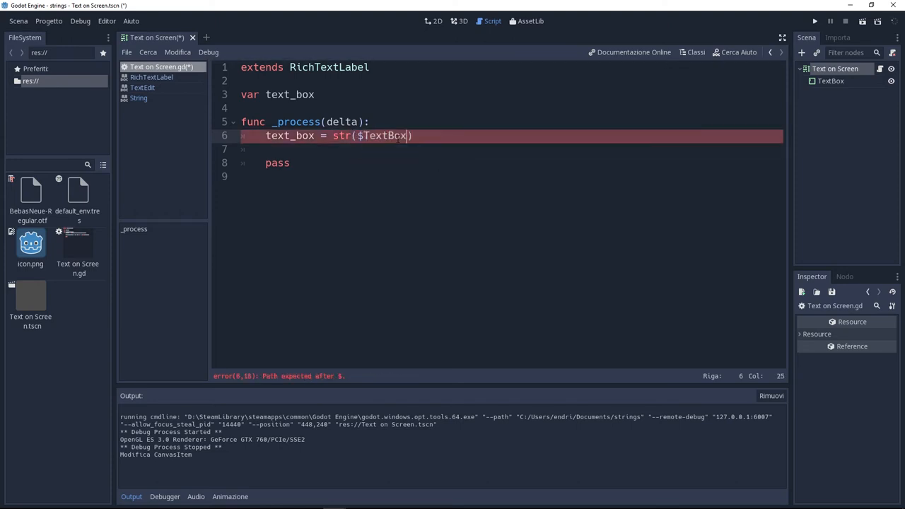
type(".get_text()")
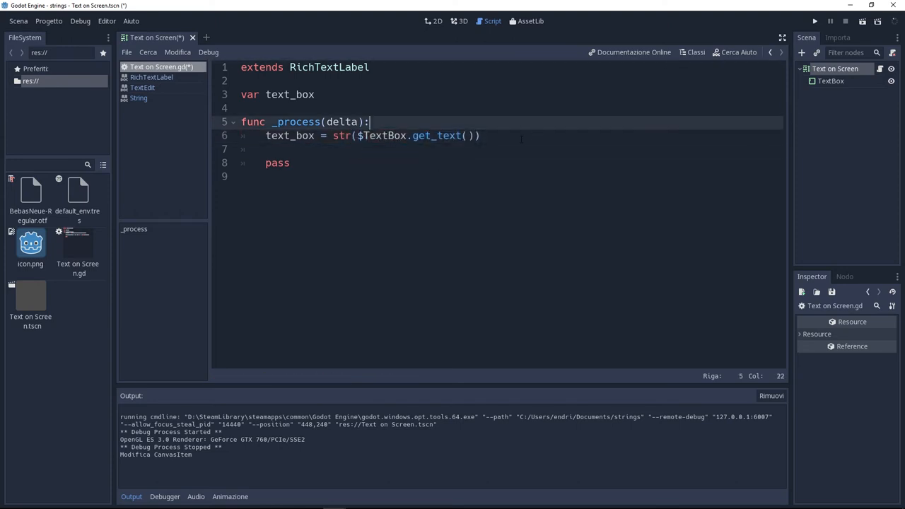
type(".length()")
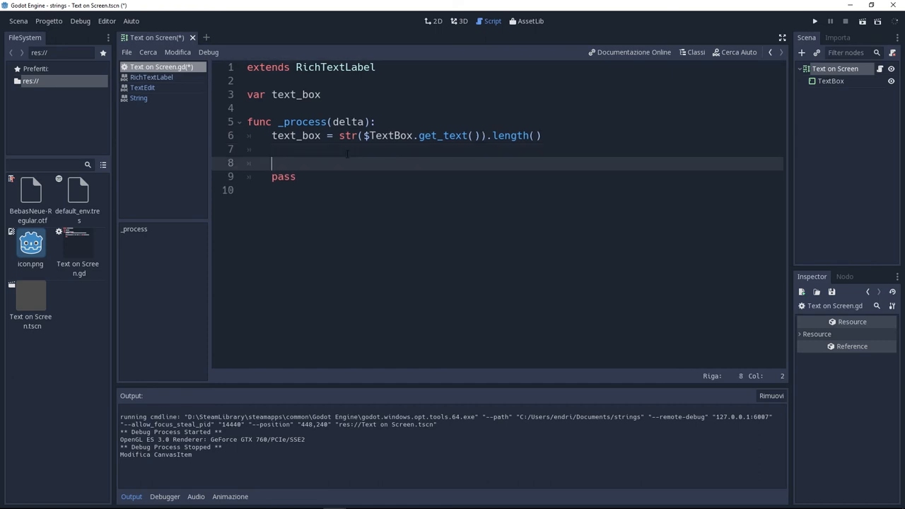
Set the label to "Length of the text is :" + str(text_box) and run the scene to test it.
type("set_text")
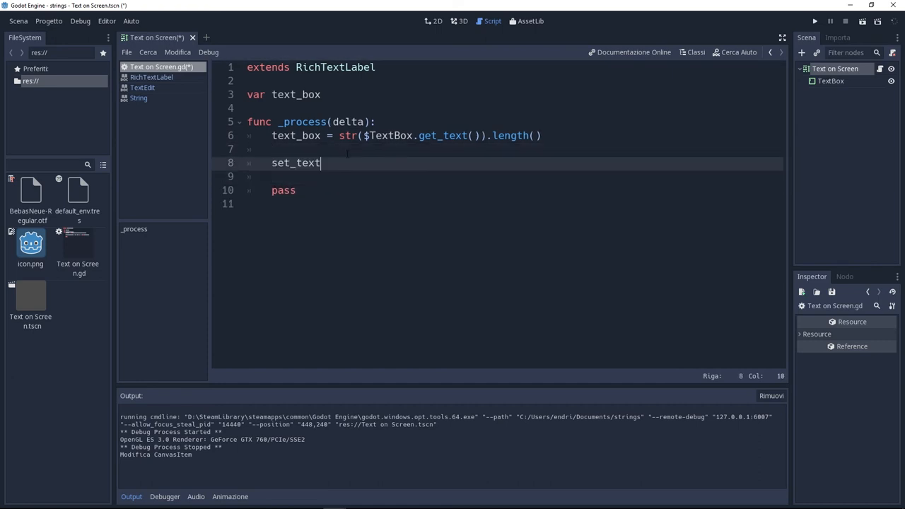
type("()")
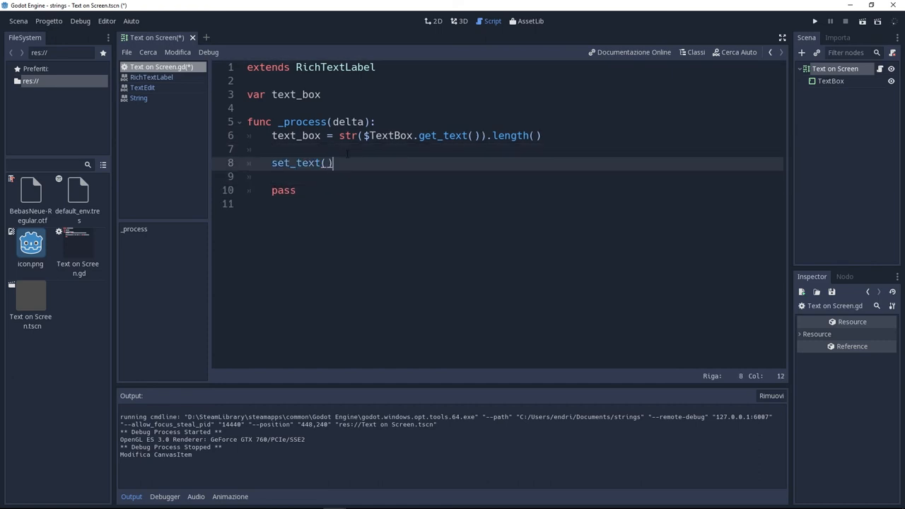
type("\"Length of the text is :\"")
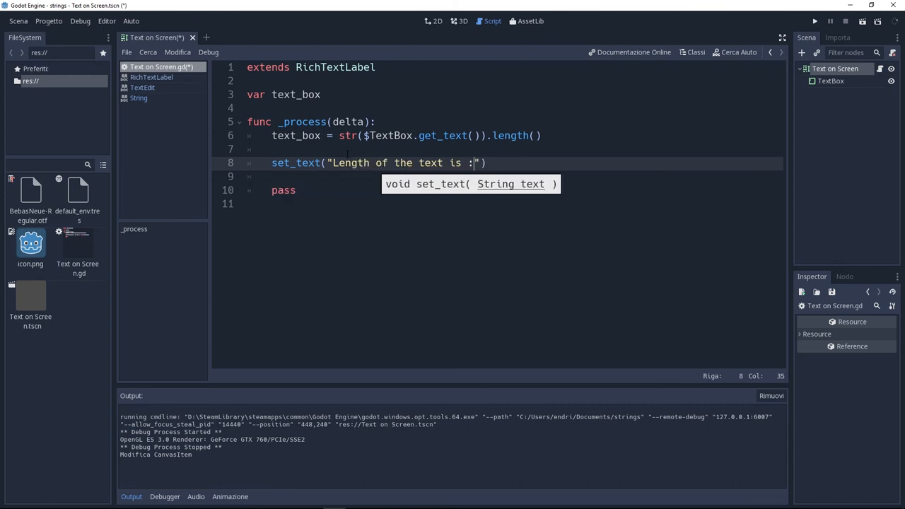
type("+str(te")
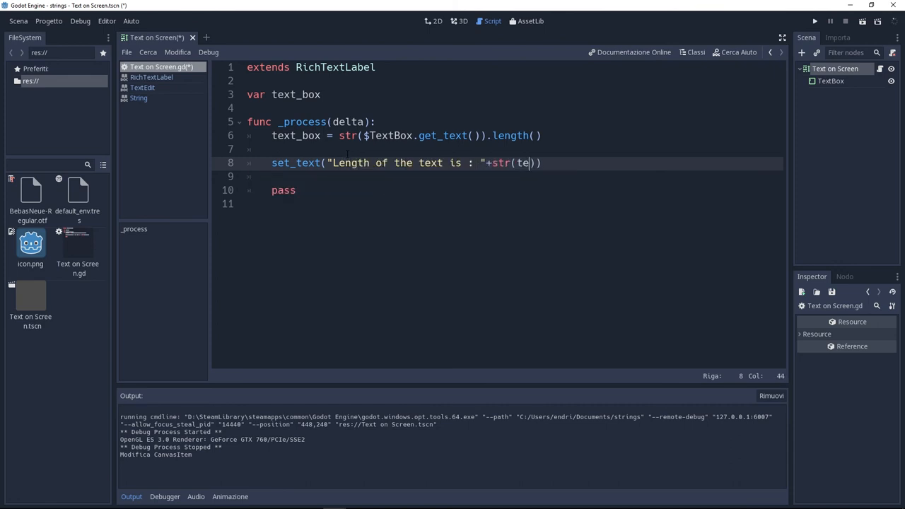
type("xt_box")
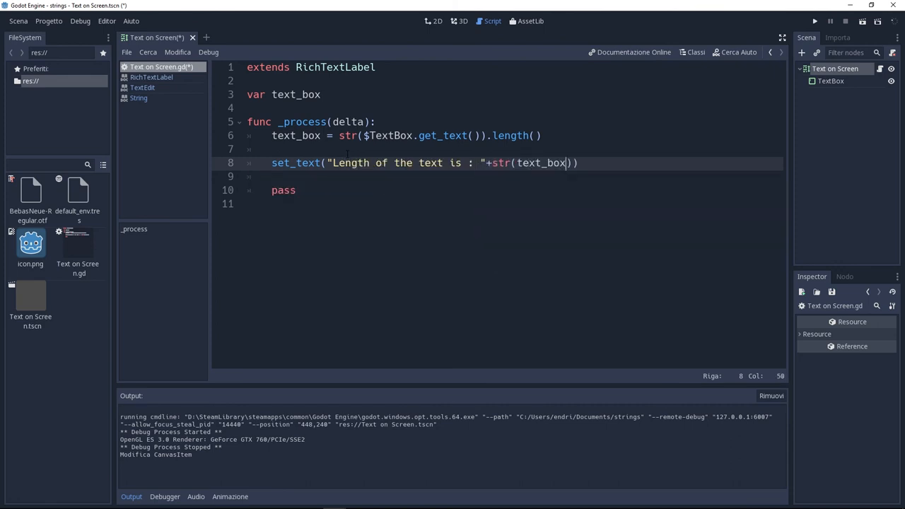
left_click(814, 21)
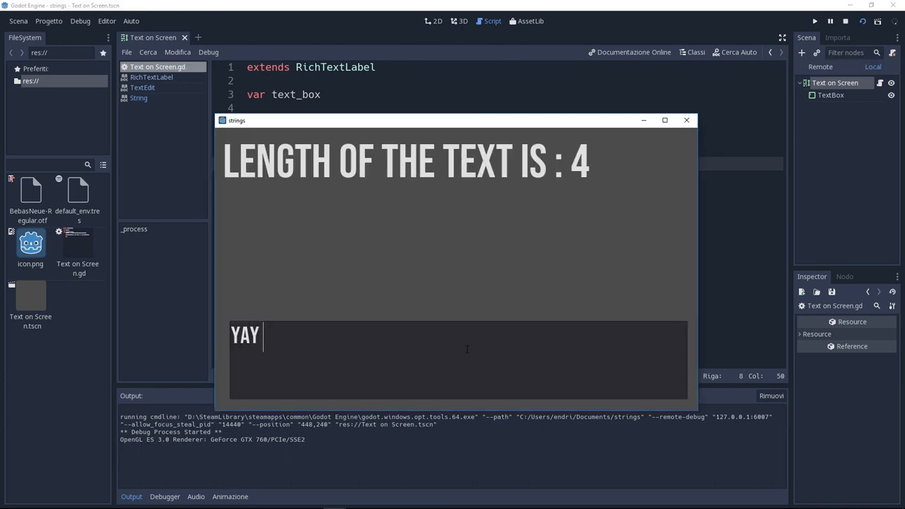